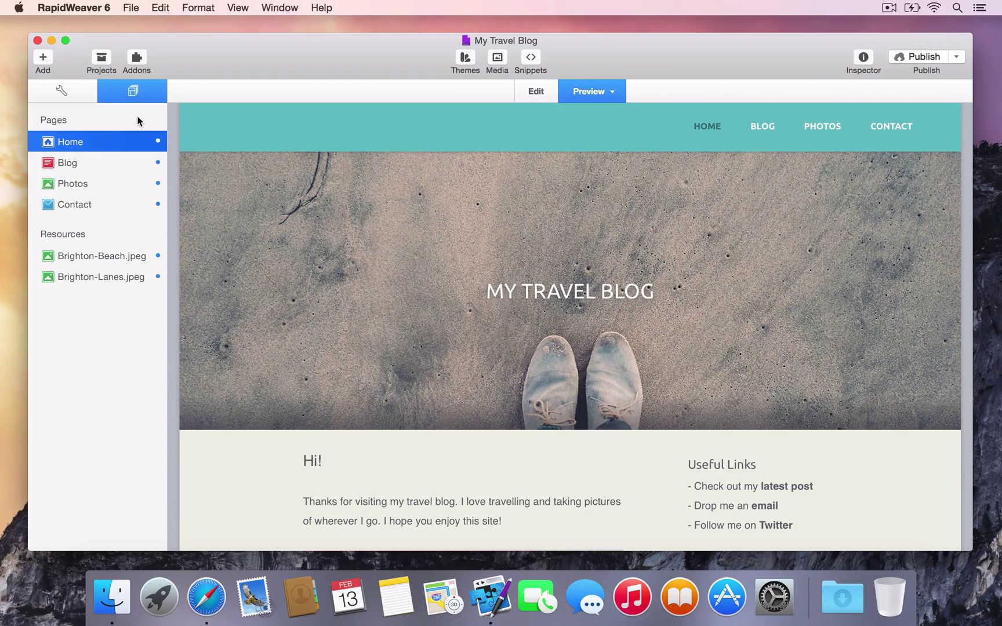
- Enter rapidweavertesting.com as the site's web address in General settings
left_click(61, 90)
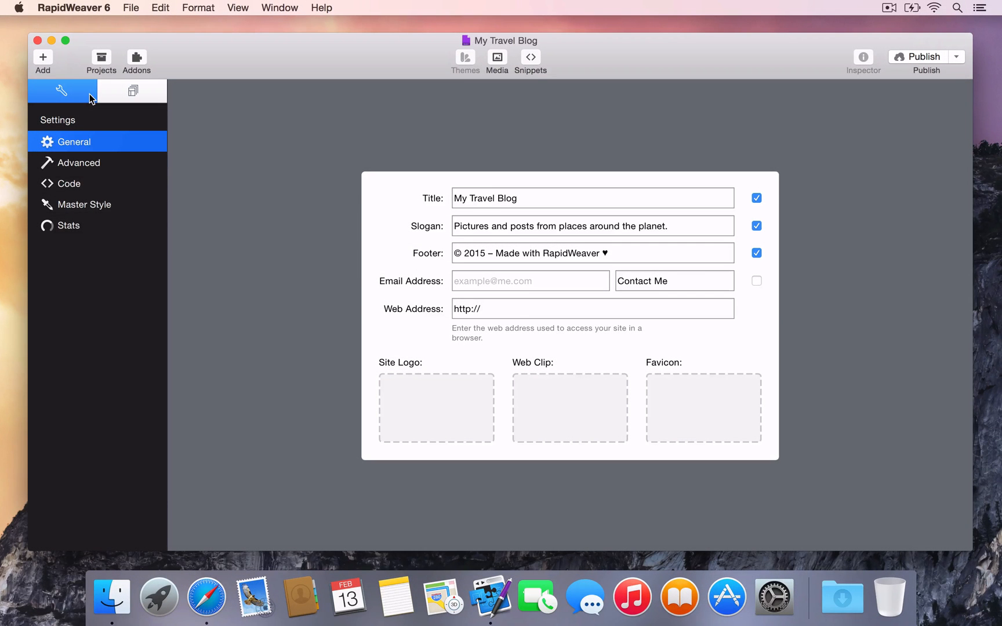
key("cmd+1")
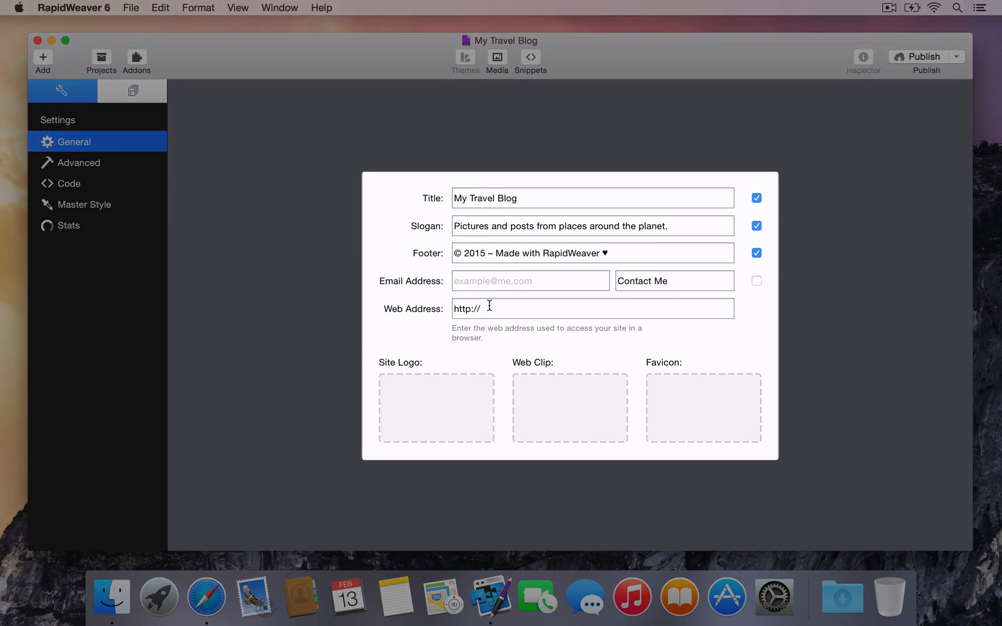
type("rapidwea")
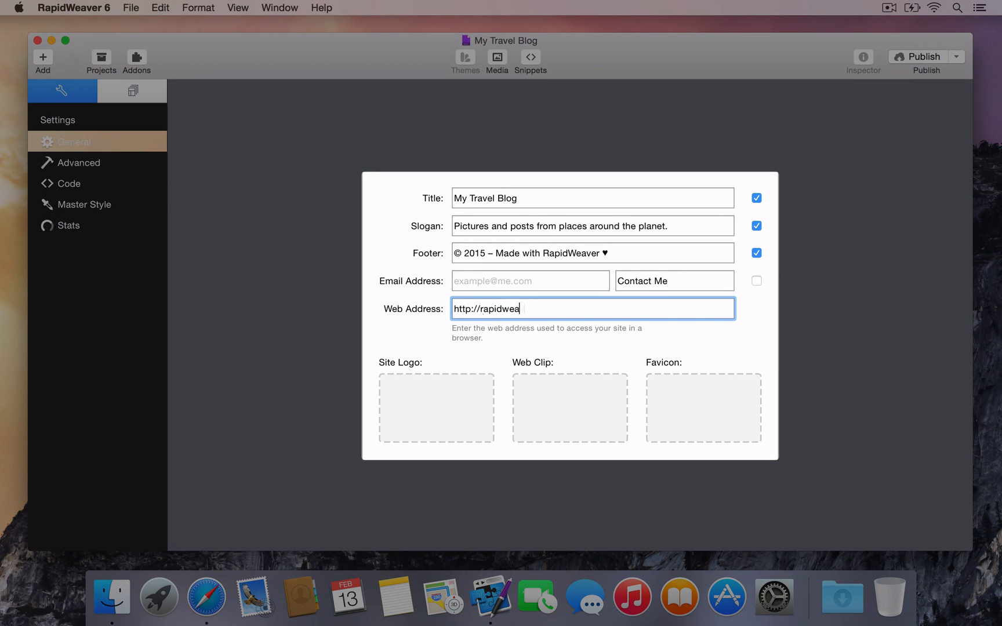
type("vertesting.com/")
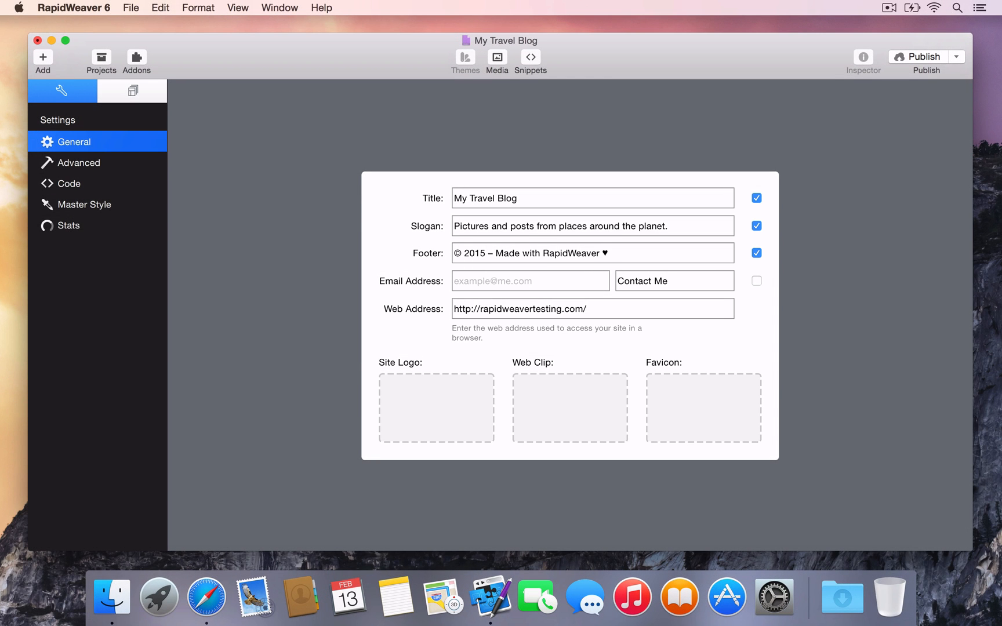
mouse_move(174, 103)
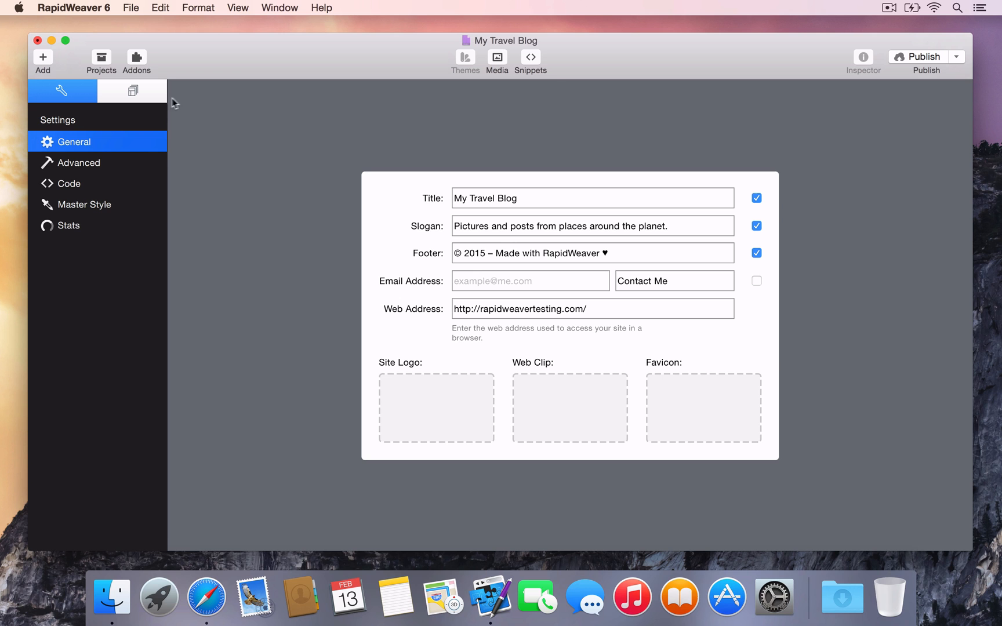
- Return to the Home page preview and reveal the Publish button's options list
left_click(132, 90)
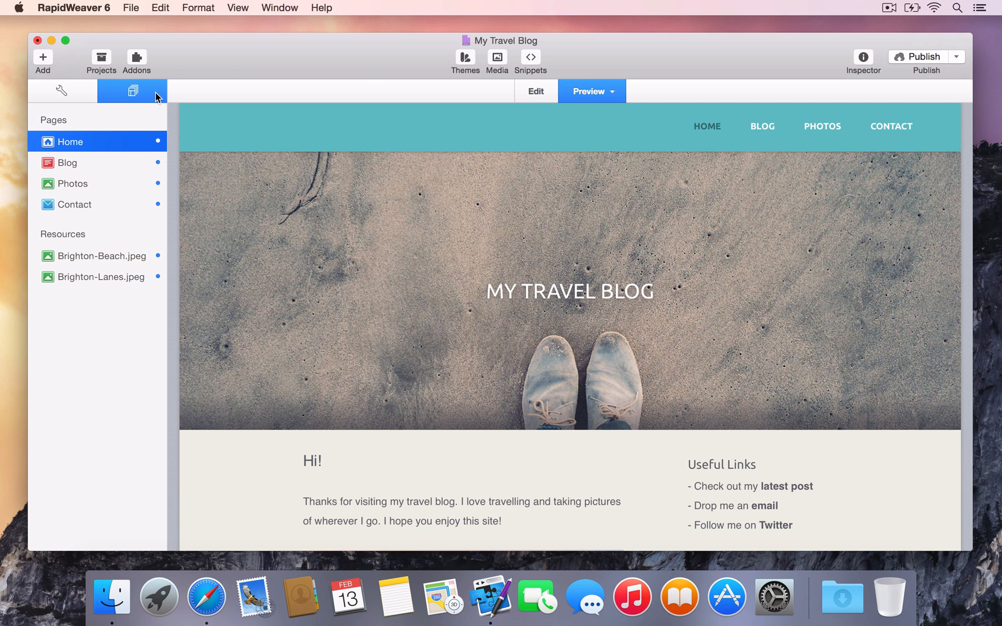
left_click(131, 8)
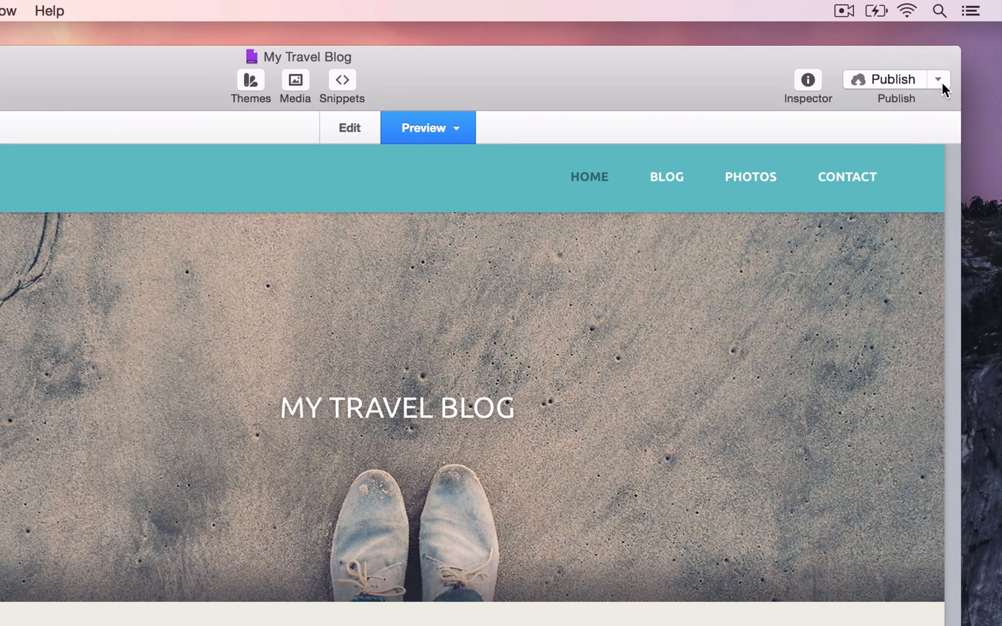
left_click(937, 79)
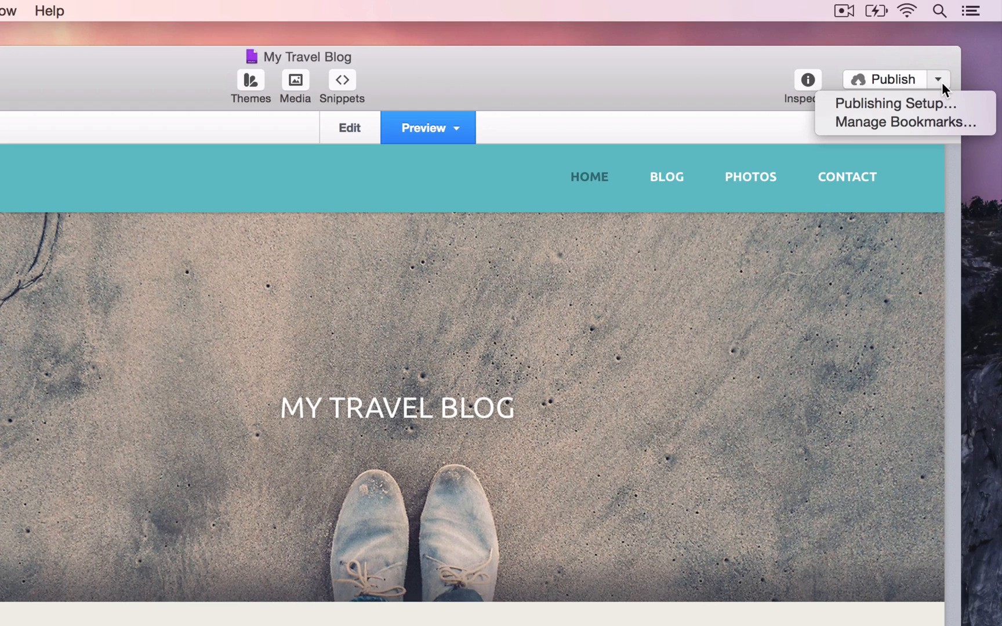
mouse_move(894, 103)
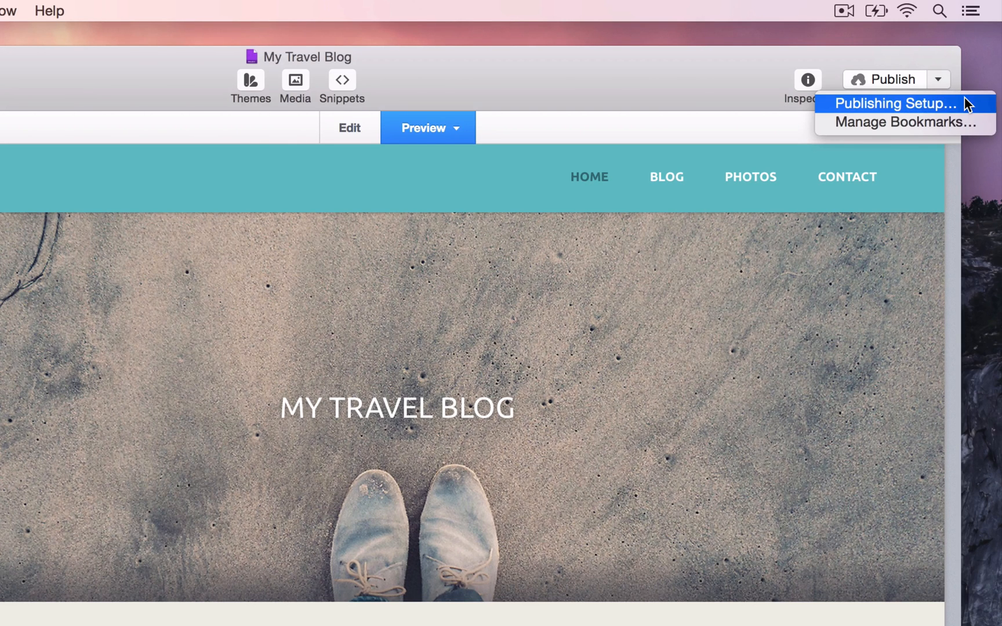
mouse_move(901, 122)
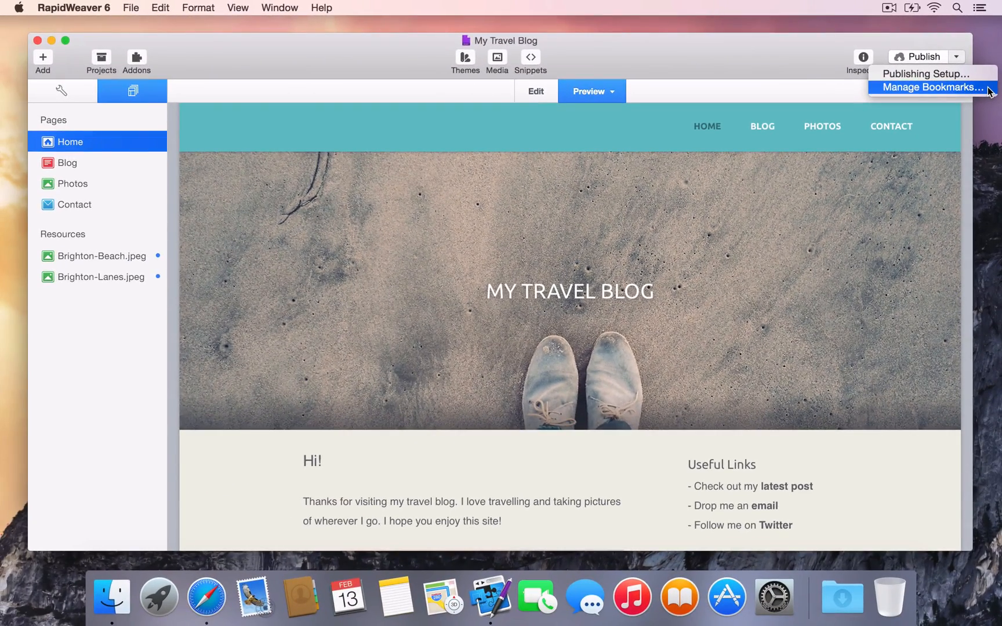
mouse_move(926, 73)
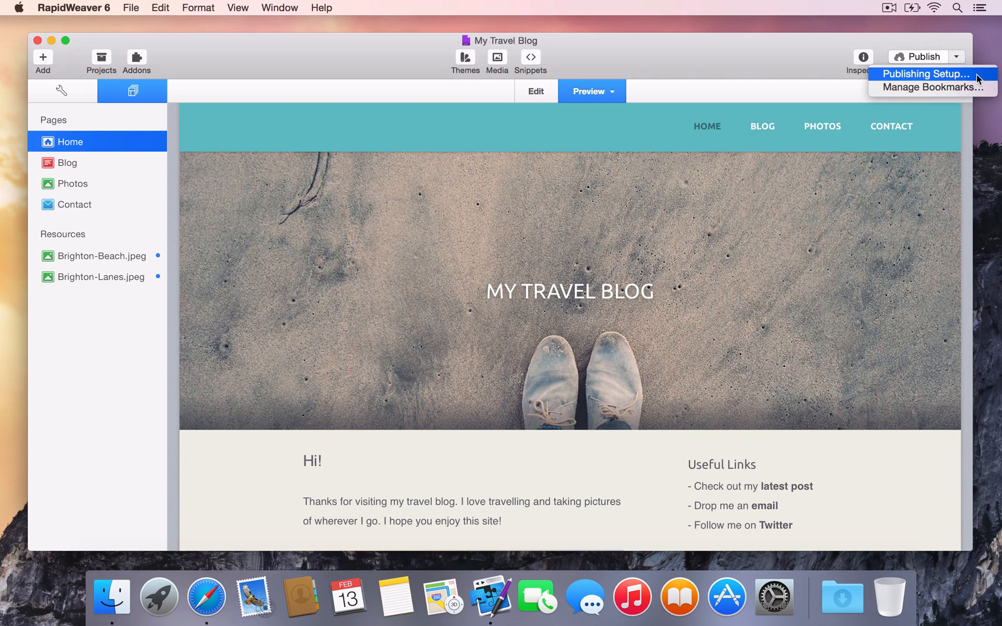
- In Publishing Setup, set the FTPS path to / and run a successful connection test
left_click(925, 73)
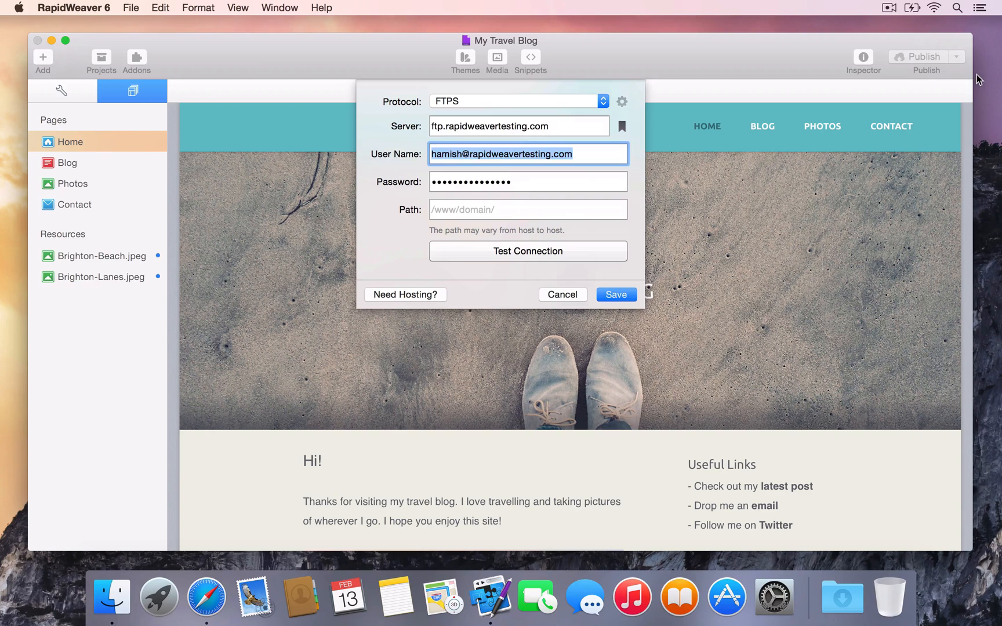
left_click(528, 210)
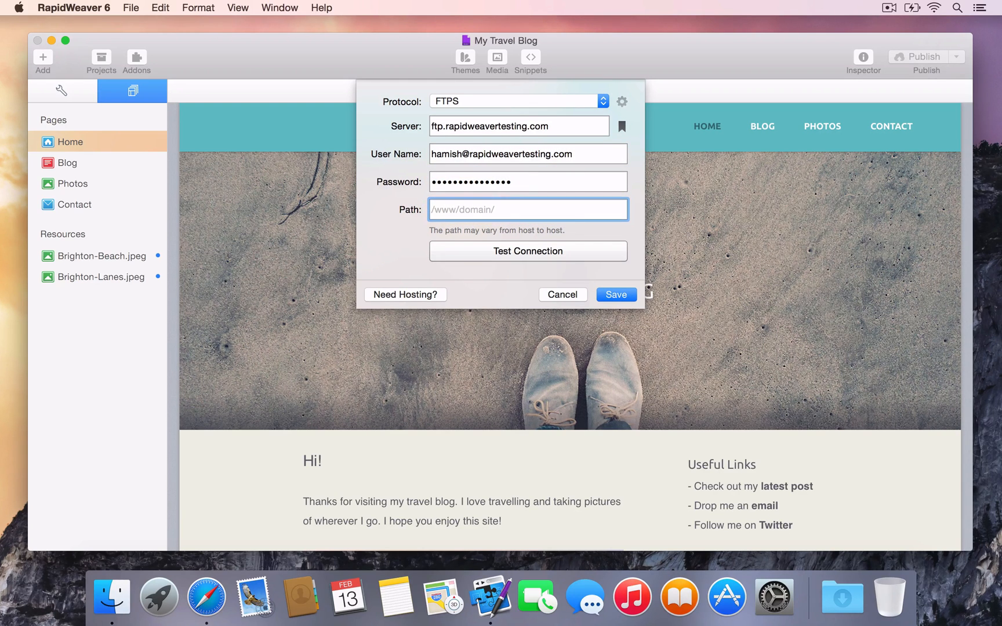
type("/")
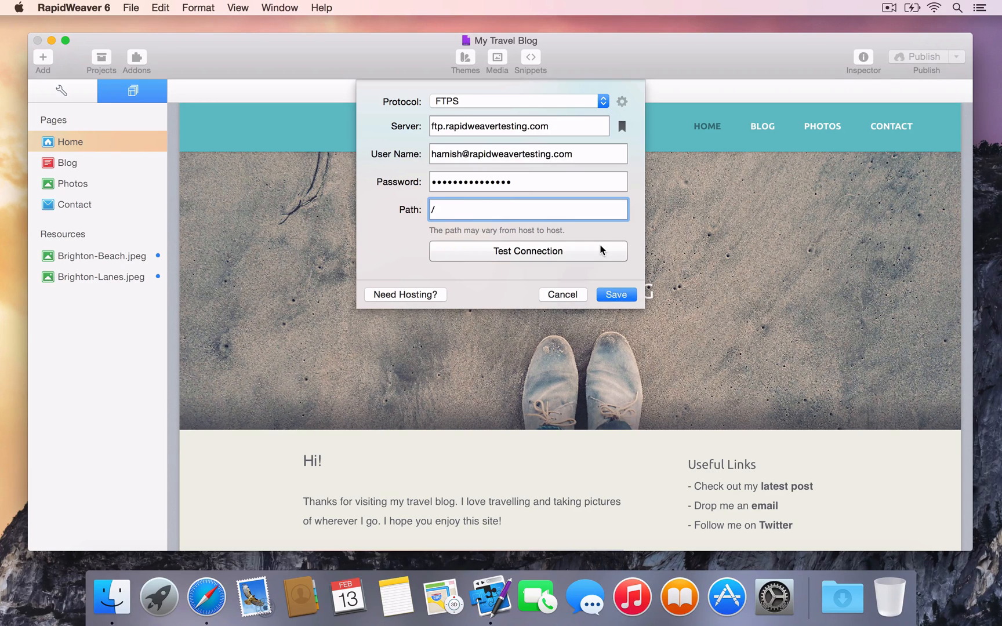
left_click(527, 251)
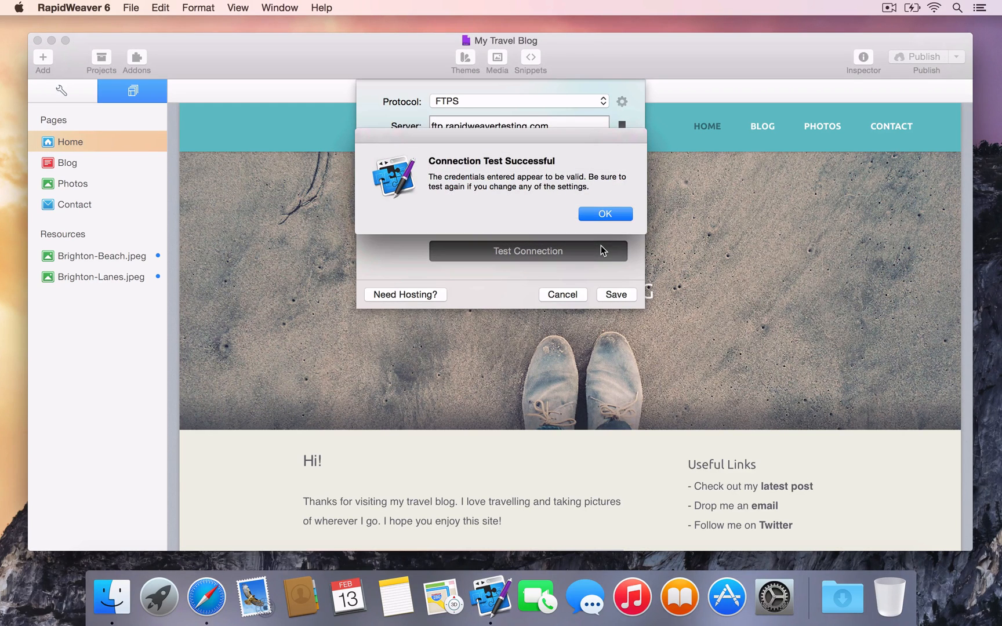
left_click(604, 213)
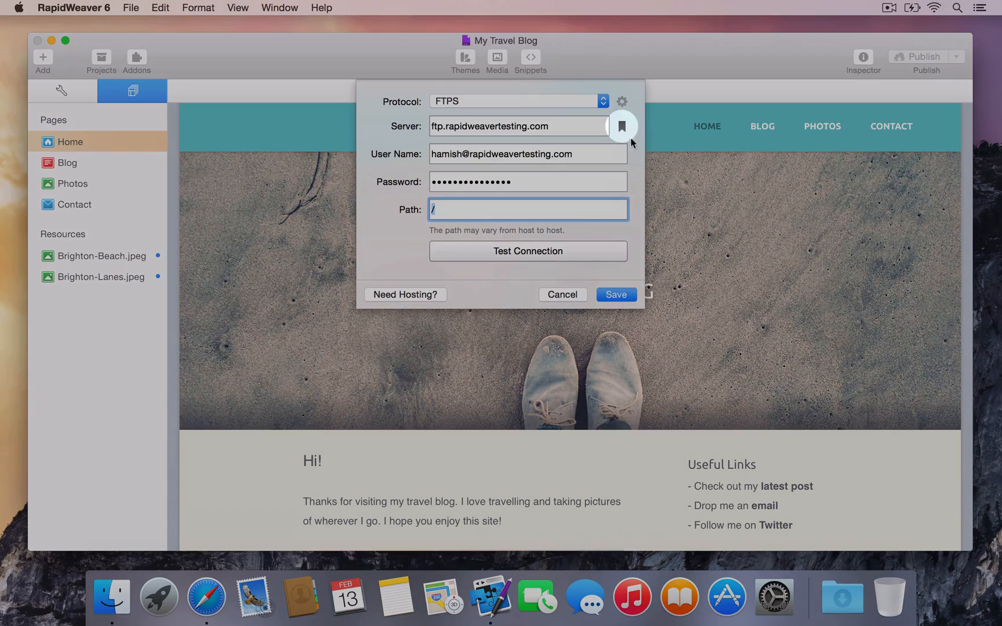
mouse_move(625, 133)
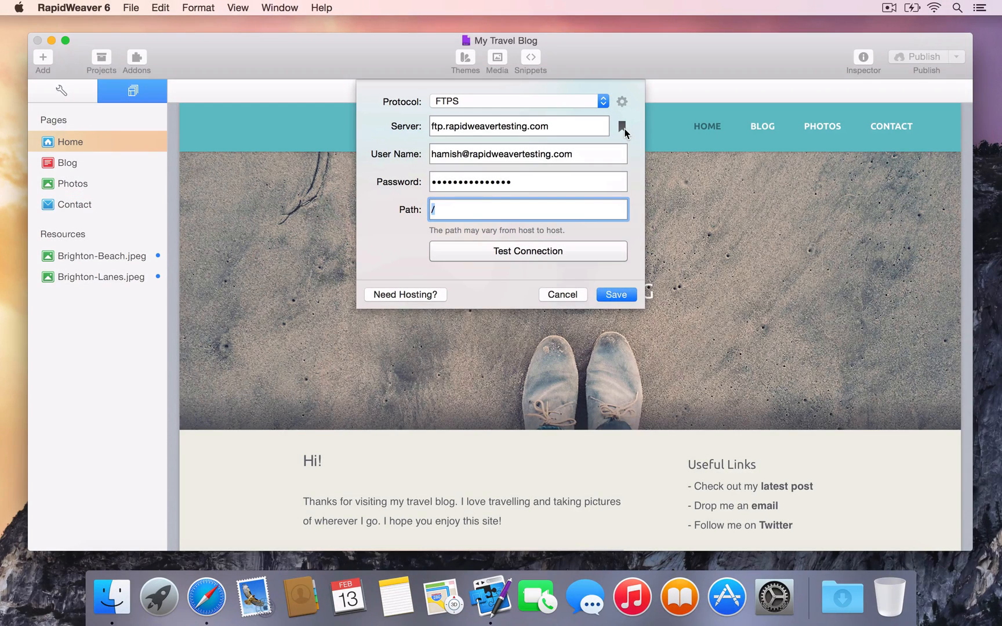
- Save the server settings as a bookmark named My Travel Blog and save the publishing setup
left_click(621, 127)
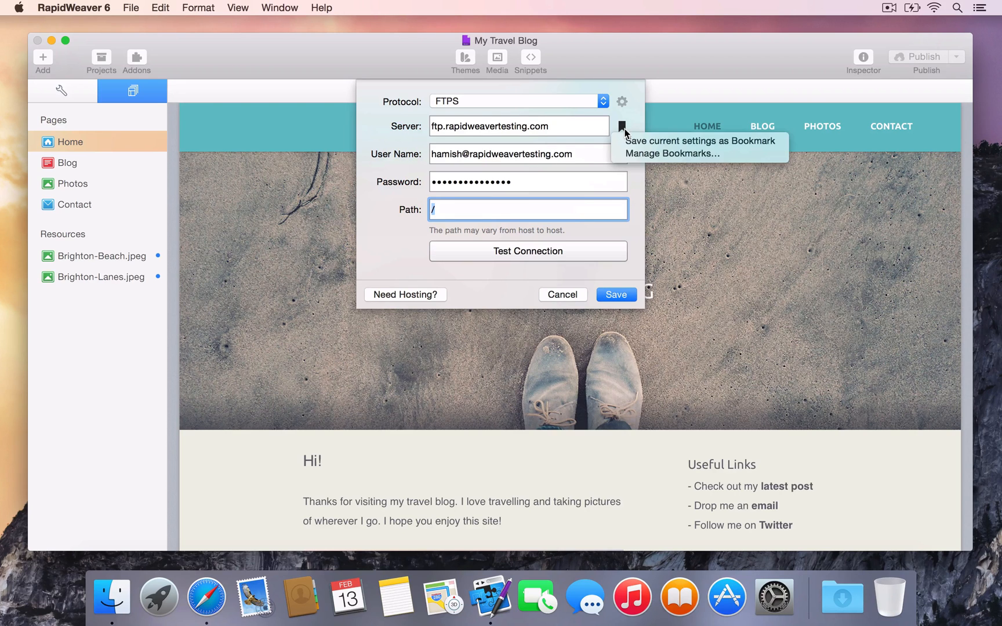
mouse_move(700, 142)
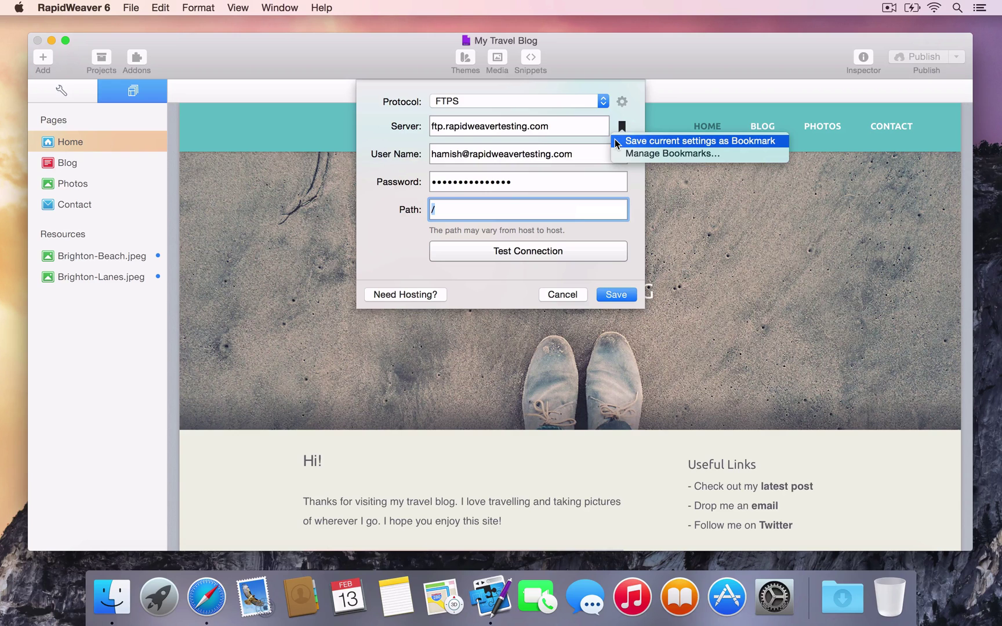
left_click(702, 142)
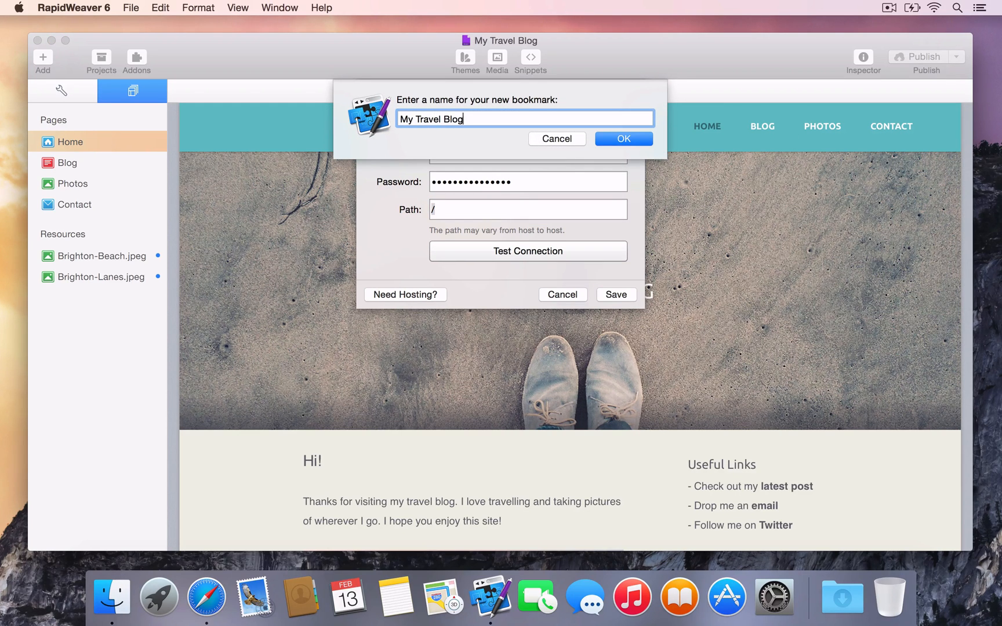
left_click(622, 139)
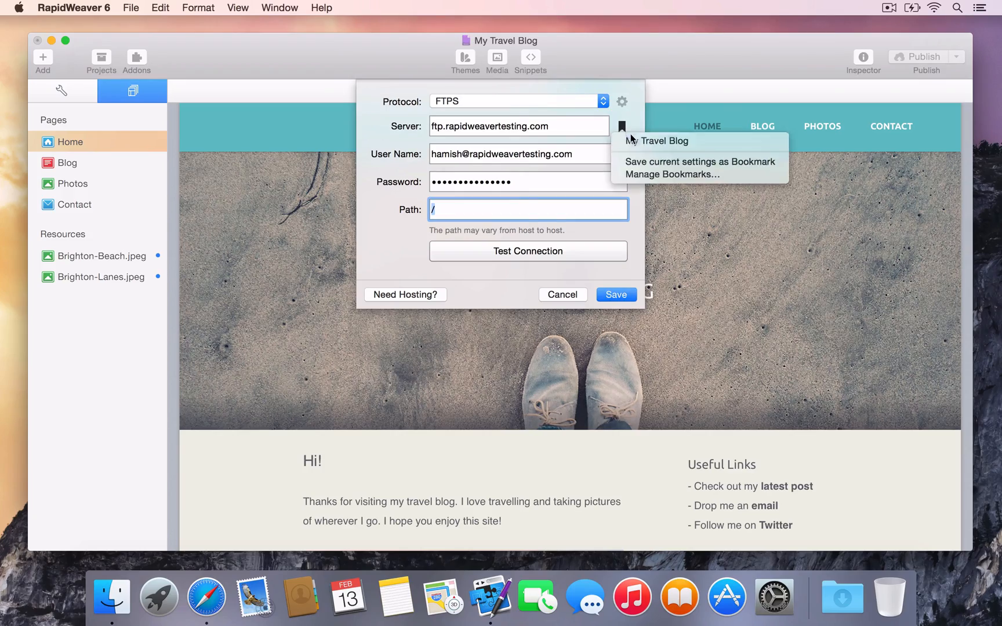
mouse_move(656, 141)
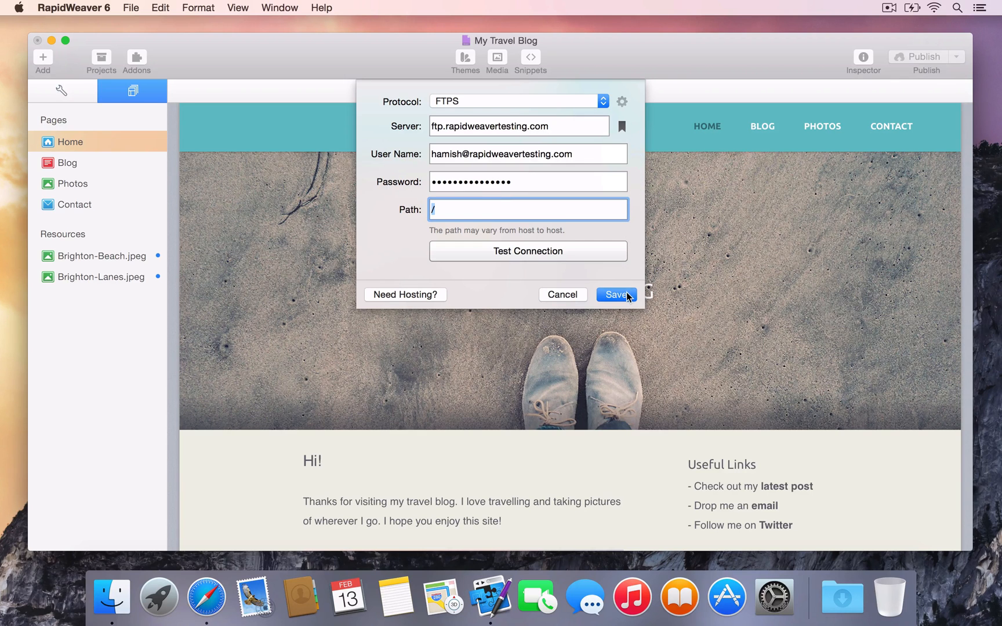
left_click(614, 295)
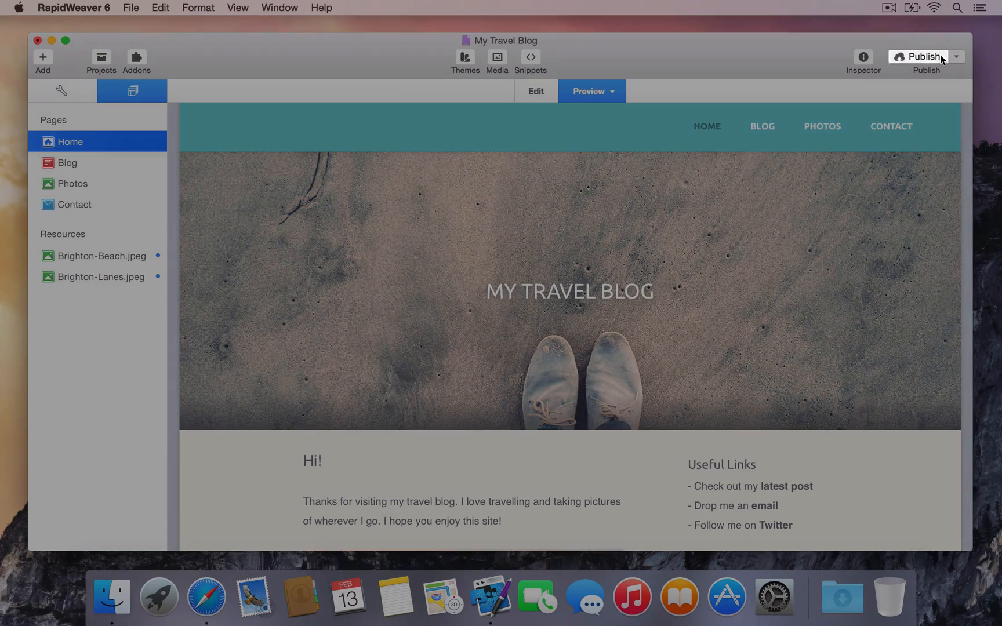
- Publish the site to the server and visit the live website
left_click(918, 57)
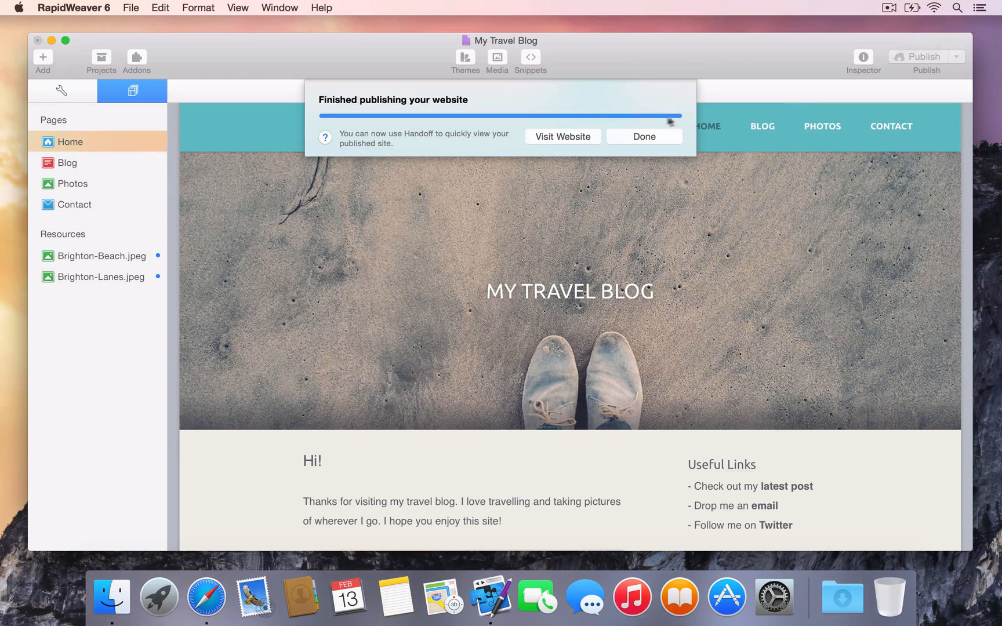
left_click(562, 136)
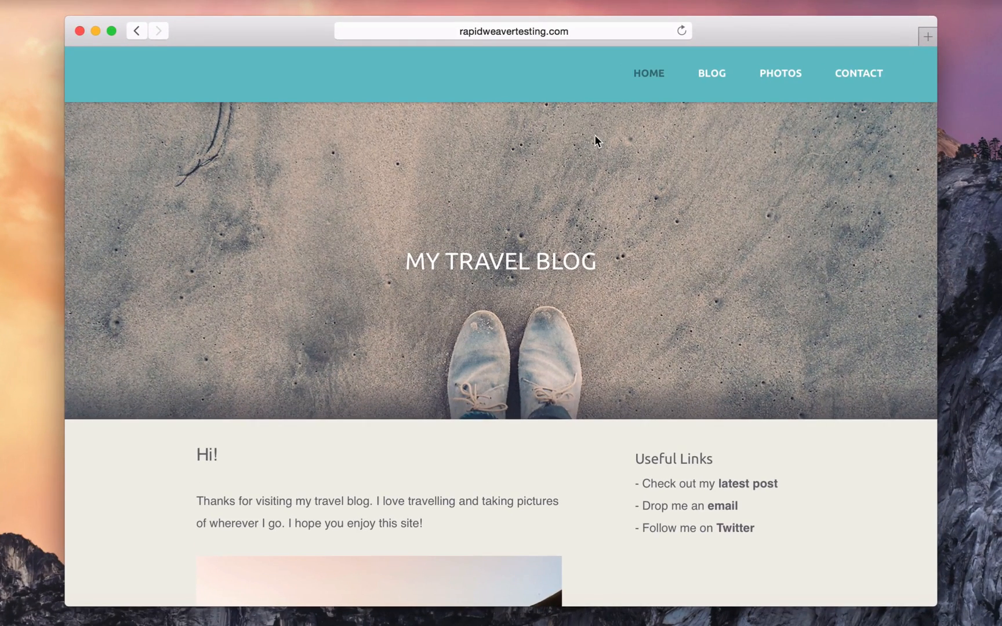
- Browse the live home page down to the footer, then go to its BLOG page
scroll("down", 3)
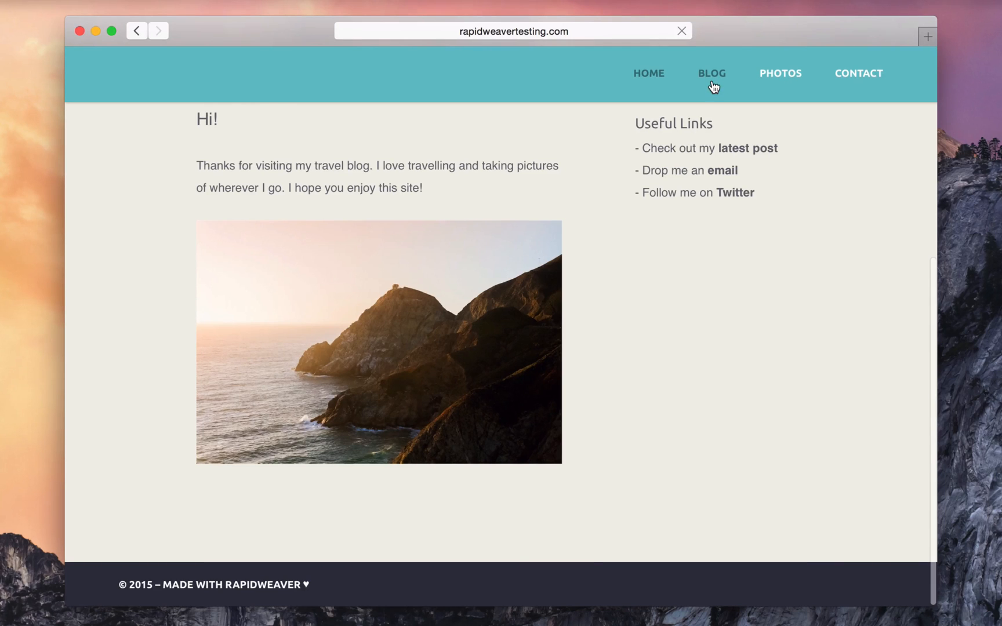
left_click(711, 73)
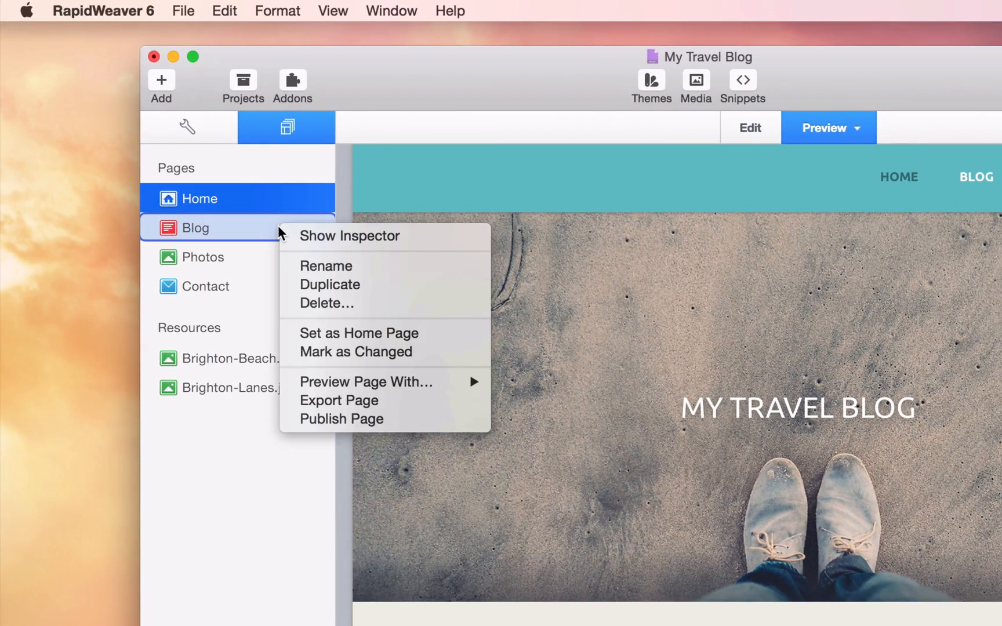
mouse_move(359, 286)
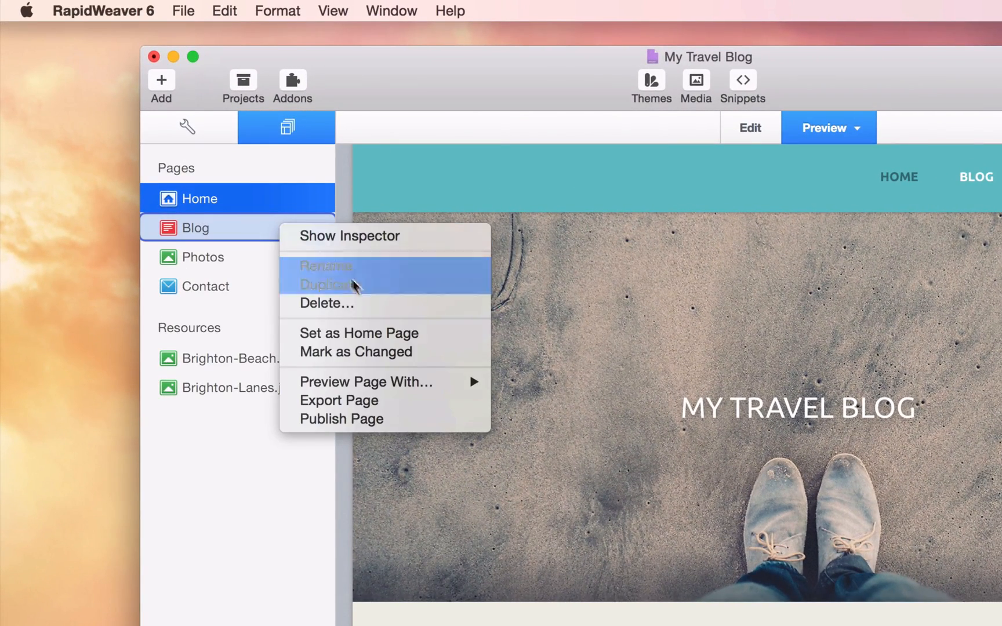
- Mark the Blog page as changed and the Contact page as unchanged, then bring up the File menu
left_click(354, 351)
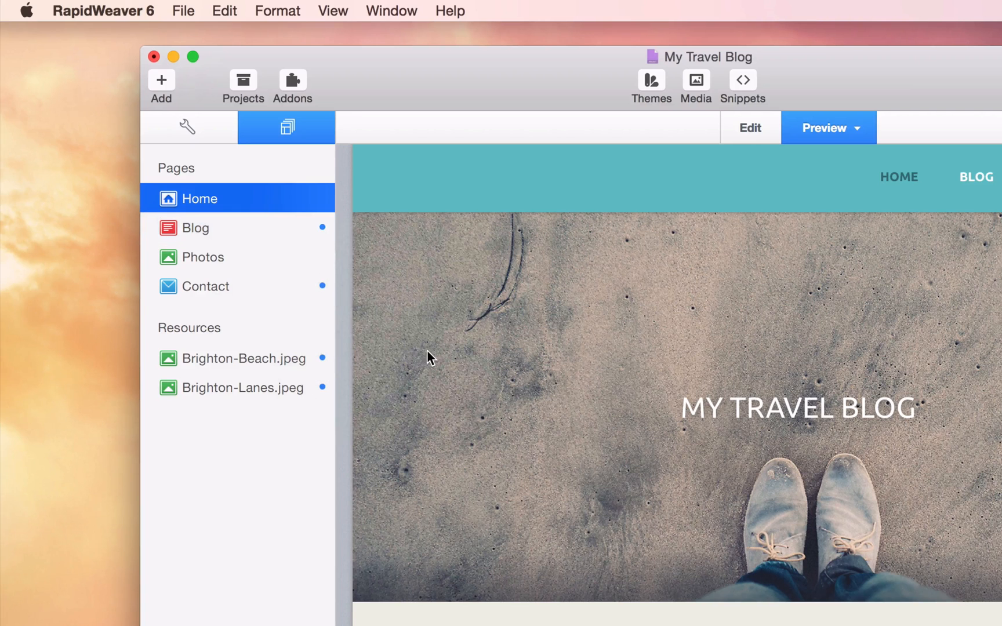
mouse_move(310, 297)
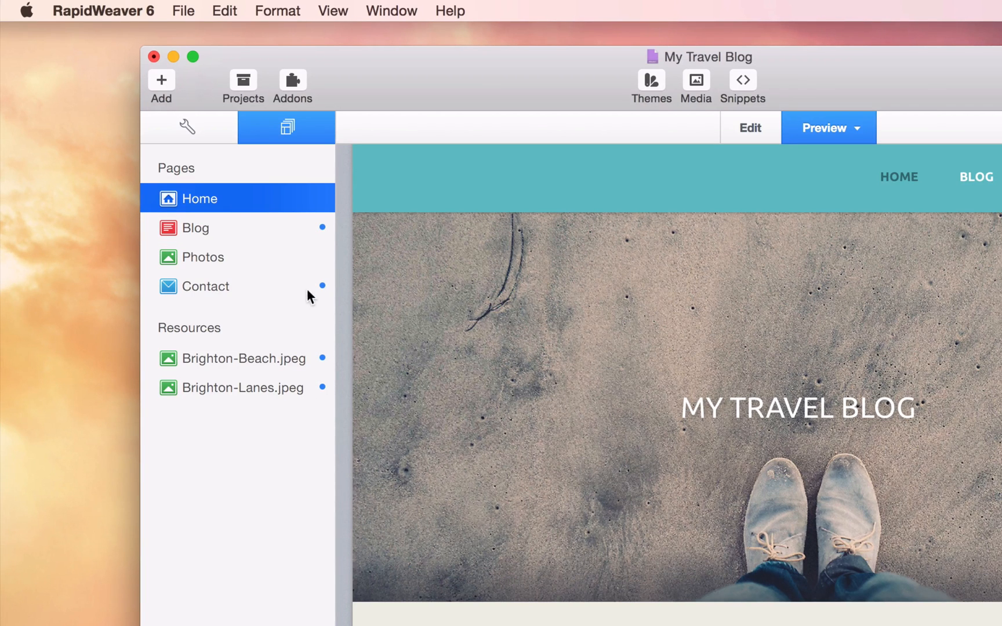
right_click(205, 285)
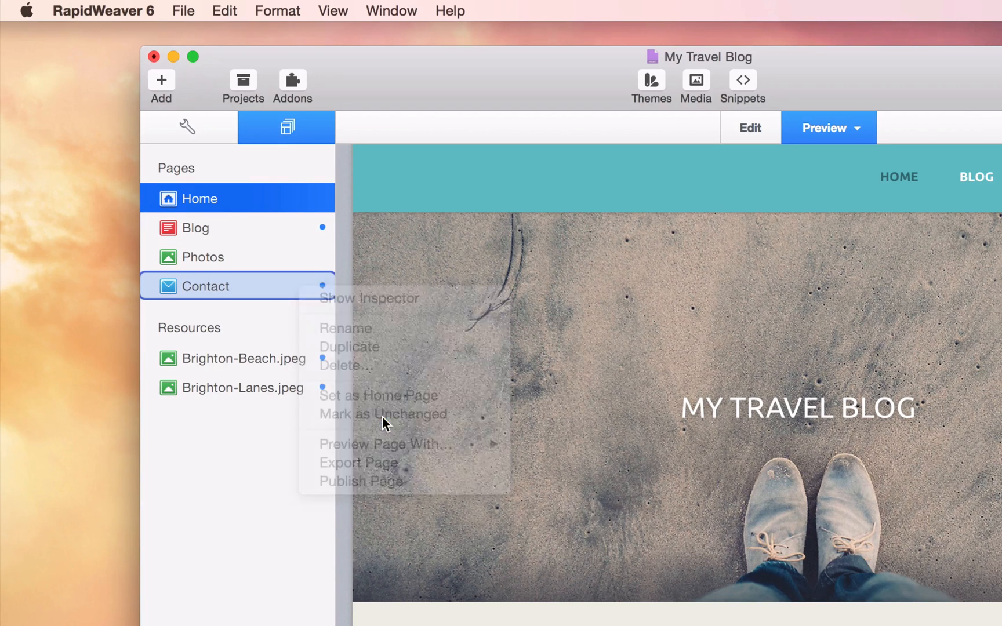
left_click(384, 414)
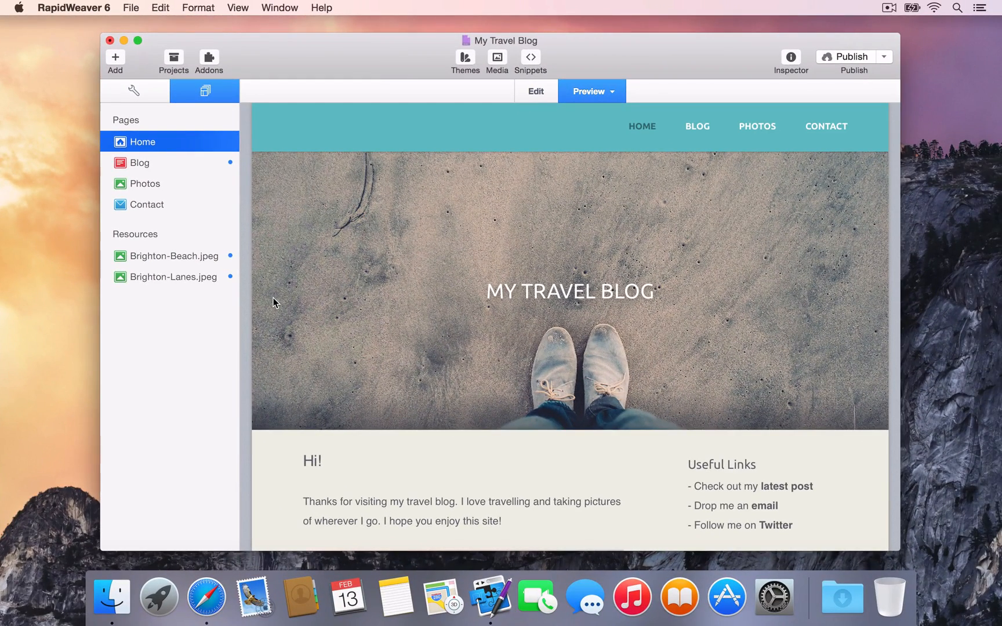
mouse_move(161, 66)
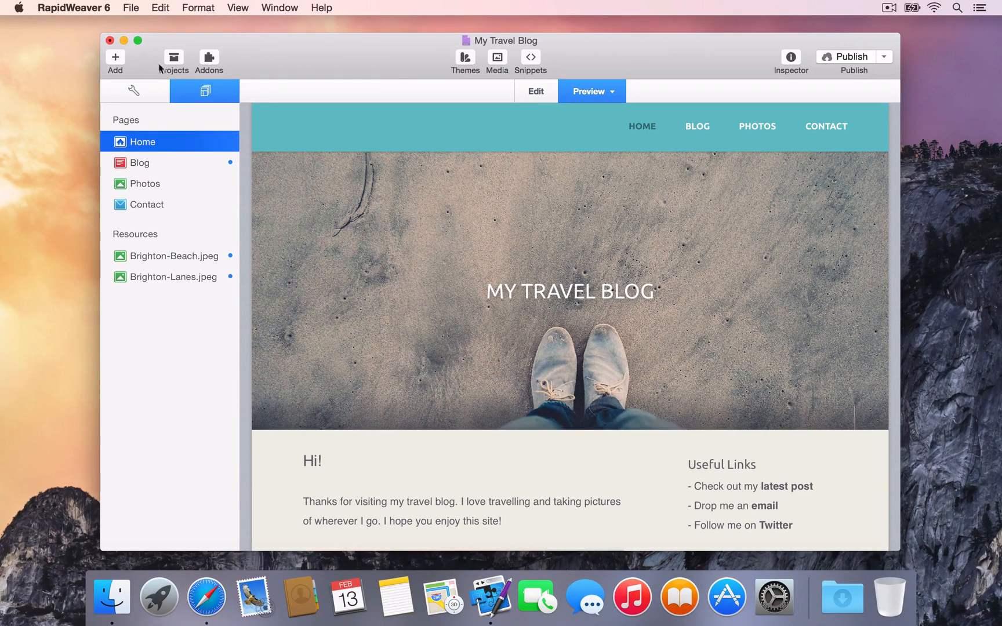
left_click(130, 7)
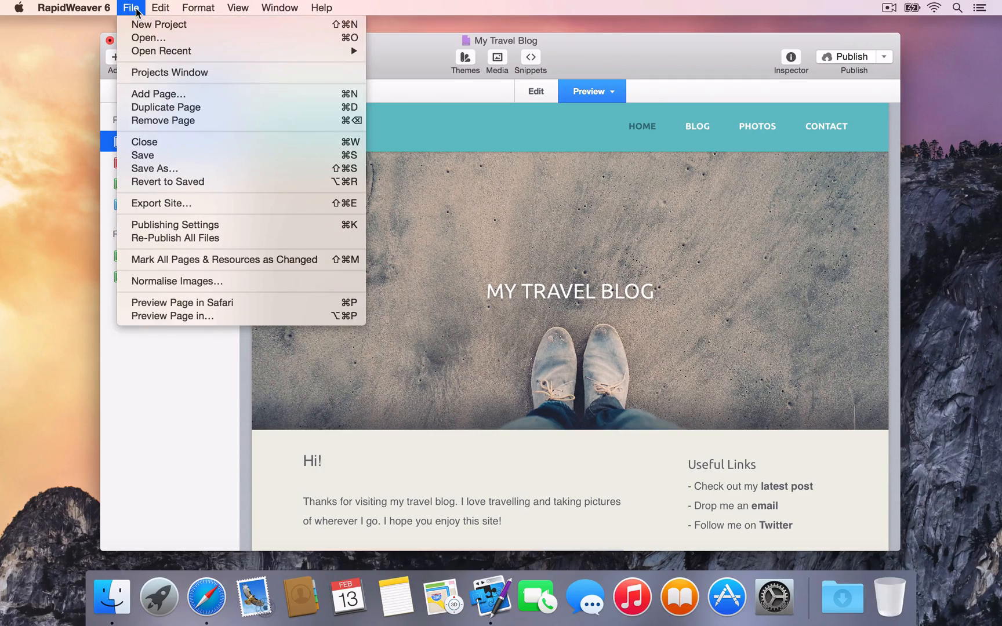
mouse_move(246, 237)
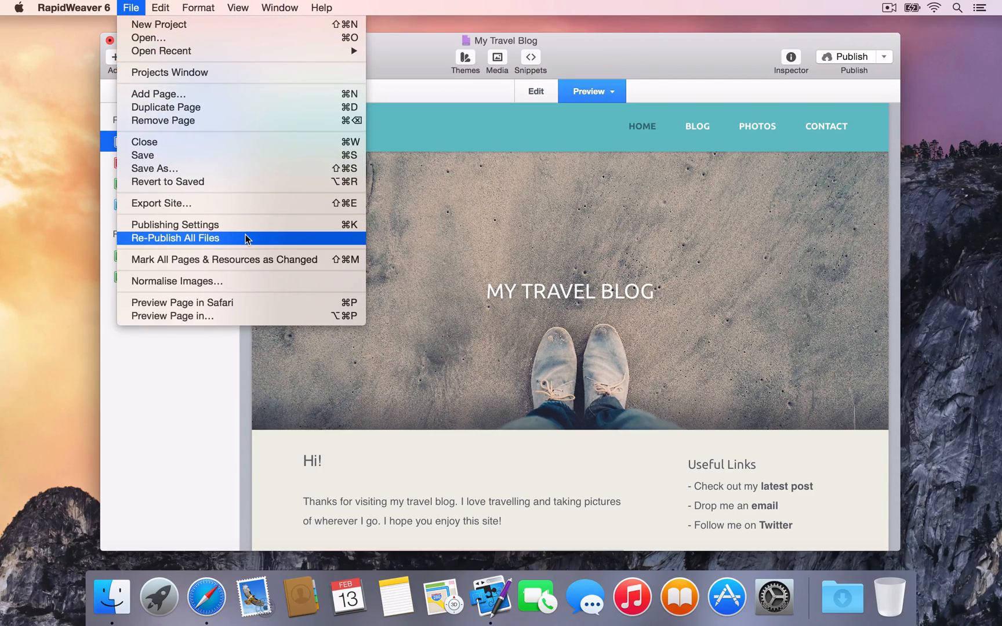